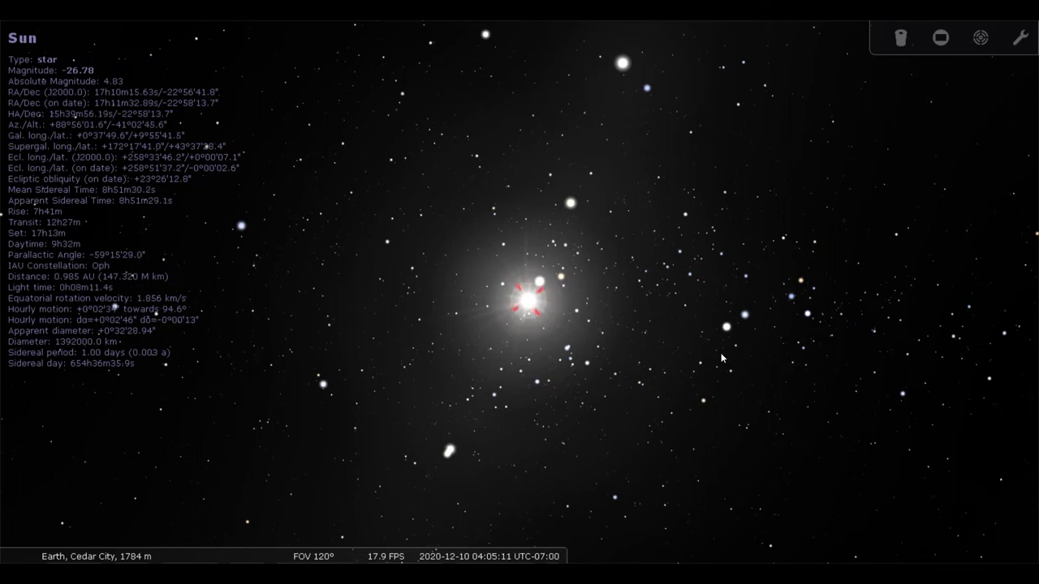
mouse_move(1009, 365)
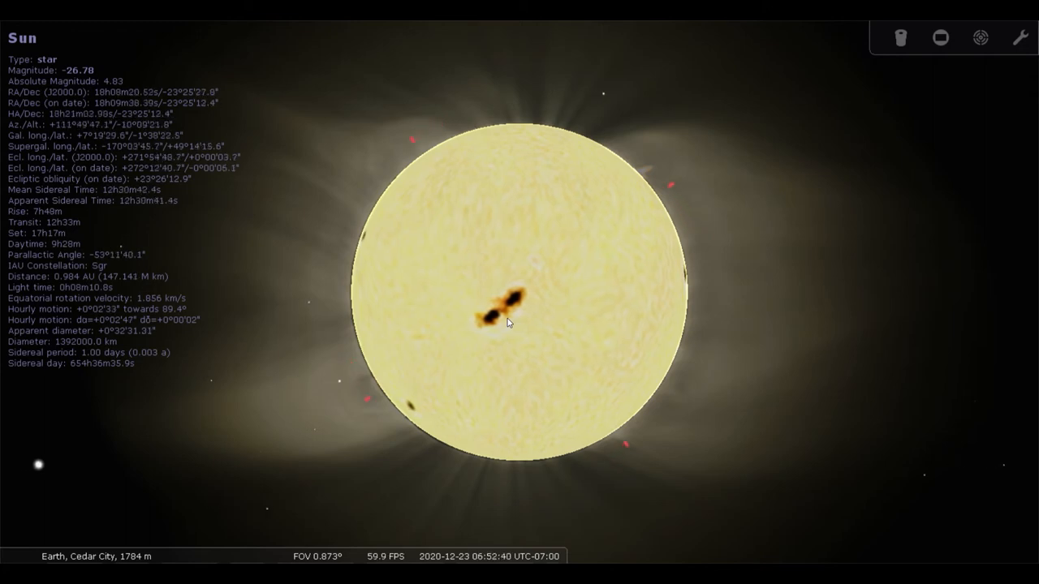
Scroll out from the Sun back to a wide sky view
scroll("down", 3)
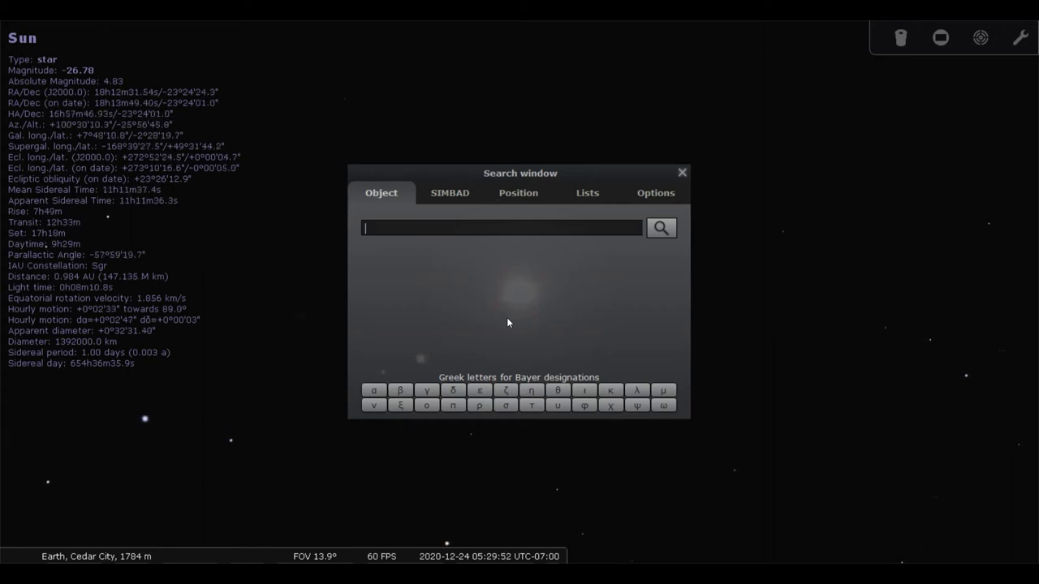
Enter 'mer' in the Object search field to find Mercury
type("m")
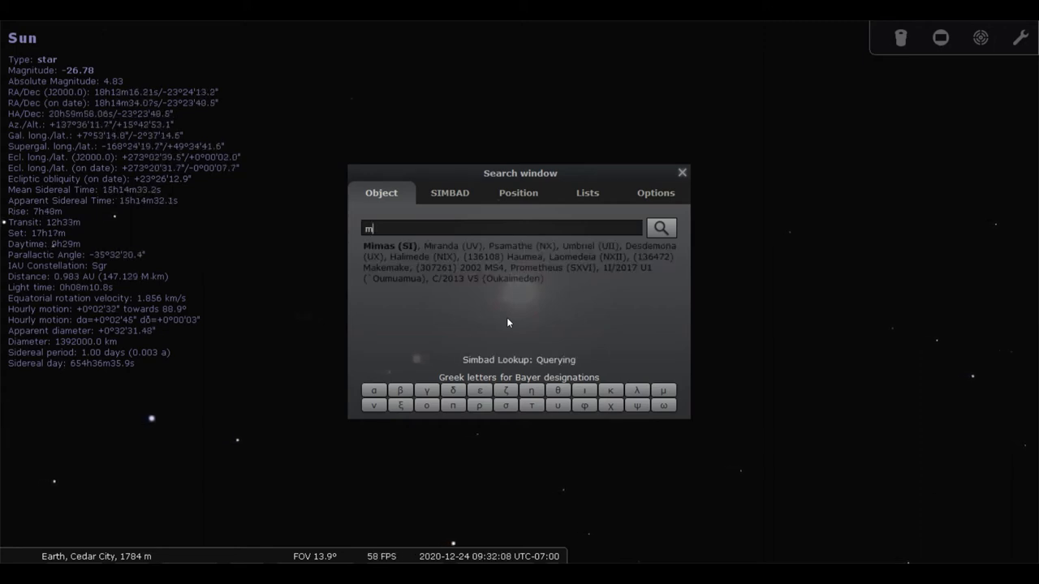
type("er")
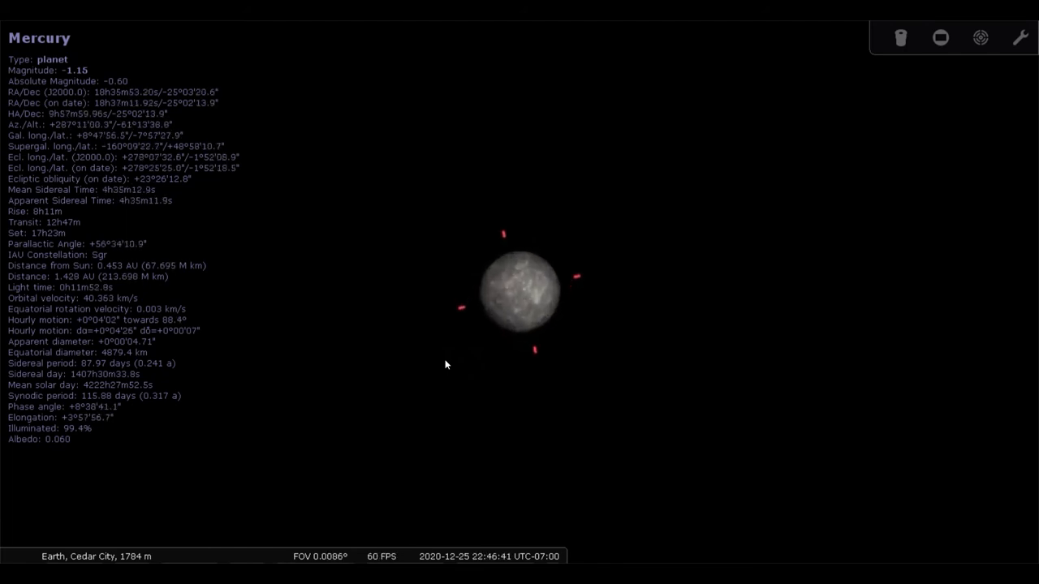
Zoom in to Mercury's cratered disc, then zoom back out to a point
scroll("up", 3)
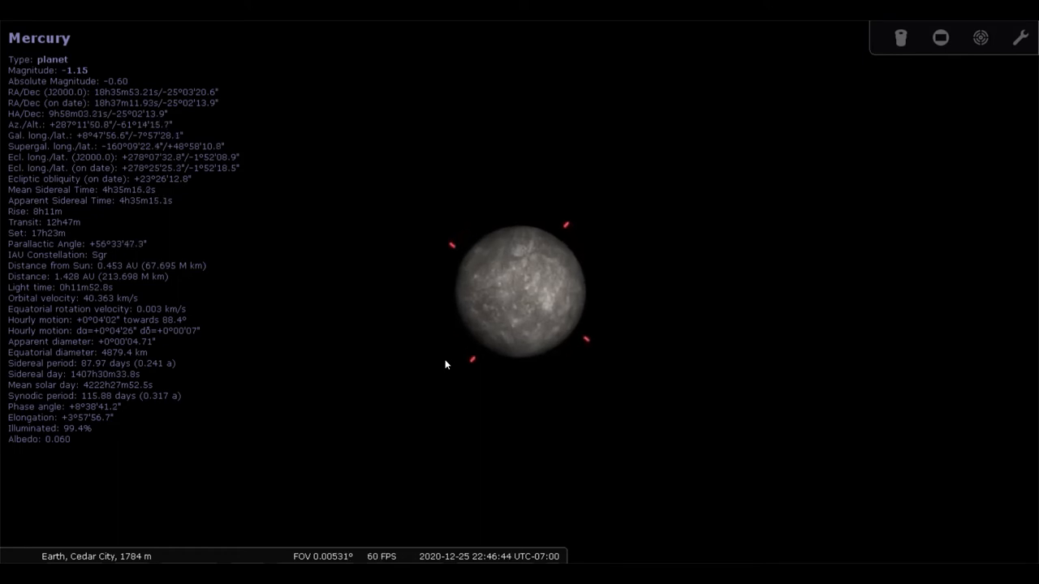
scroll("up", 3)
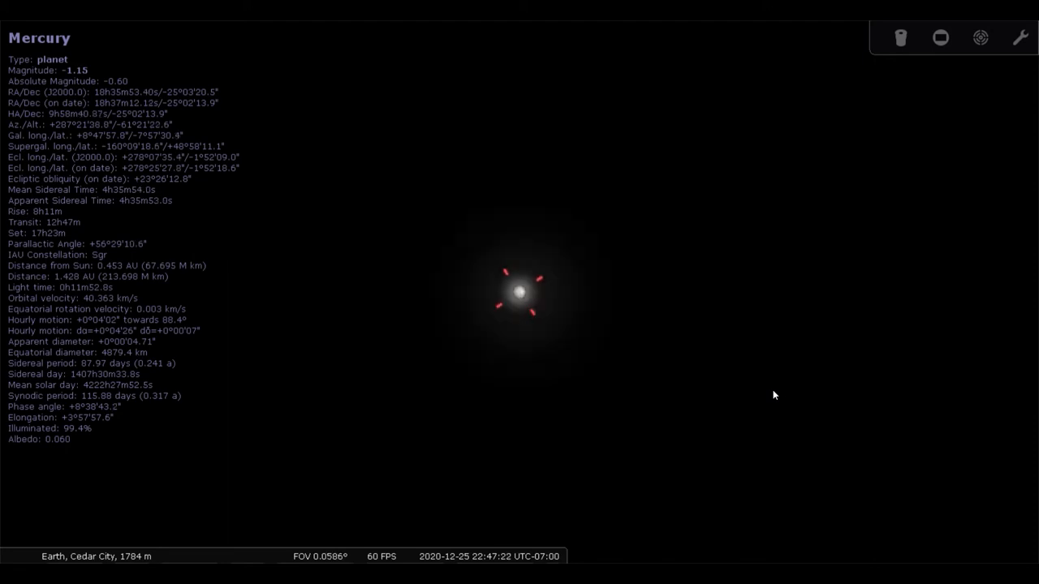
scroll("down", 3)
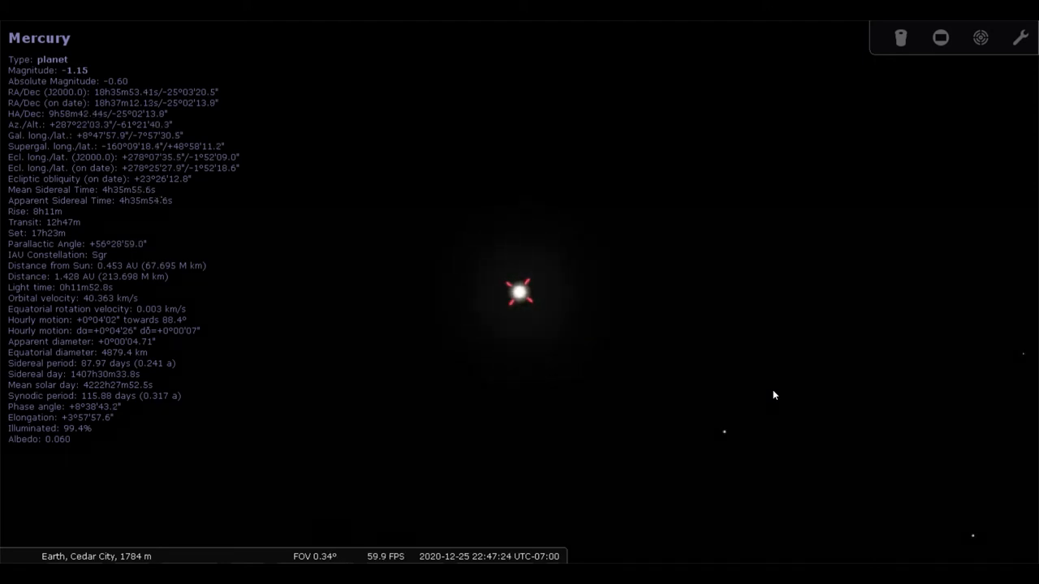
Search for 'ven' to select and centre Venus
scroll("down", 3)
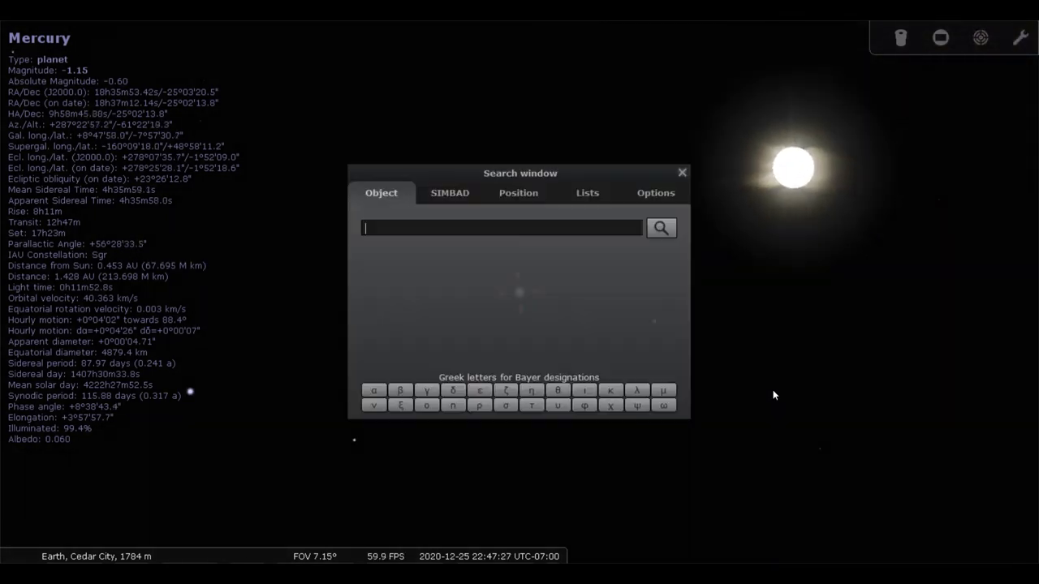
type("ven")
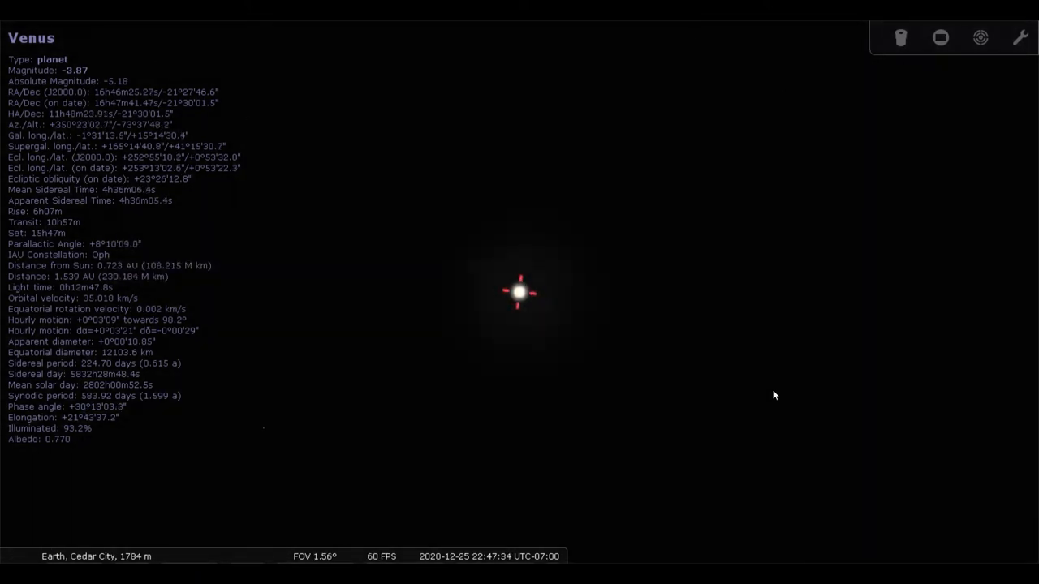
Zoom in on Venus until it shows as a small tan disc
scroll("up", 3)
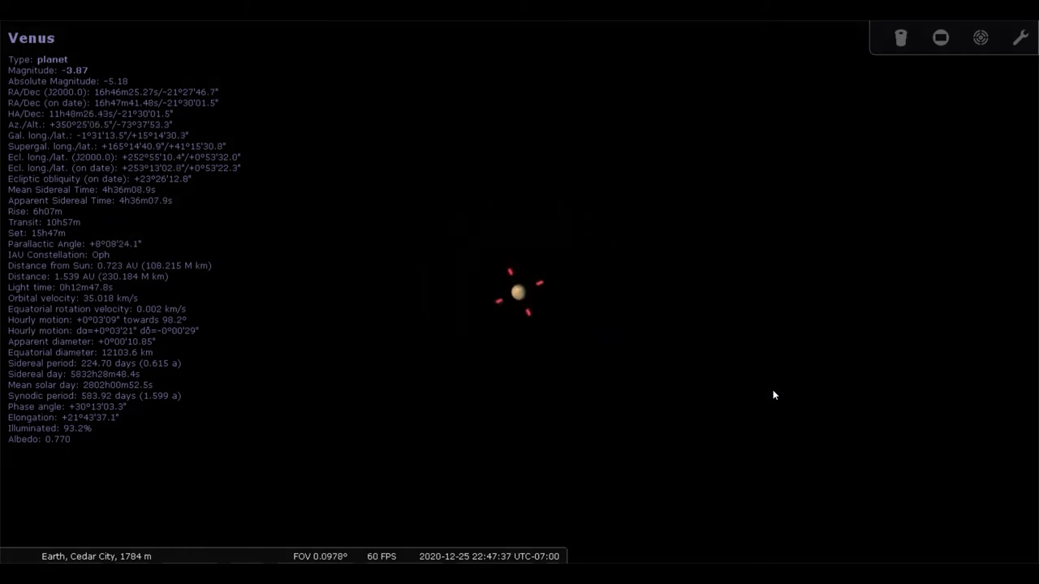
scroll("up", 3)
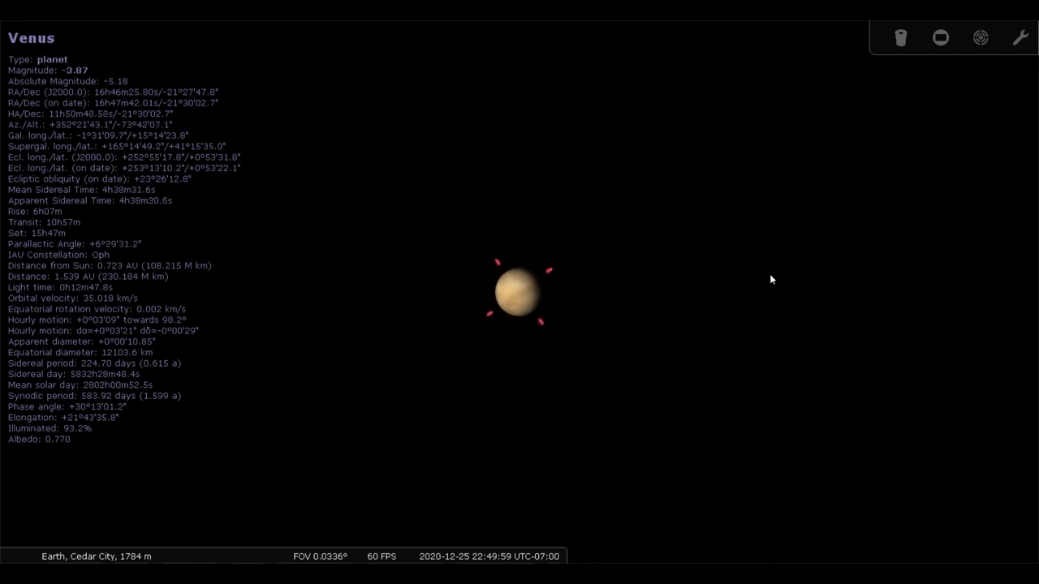
Zoom out from Venus to a wide starfield
scroll("down", 3)
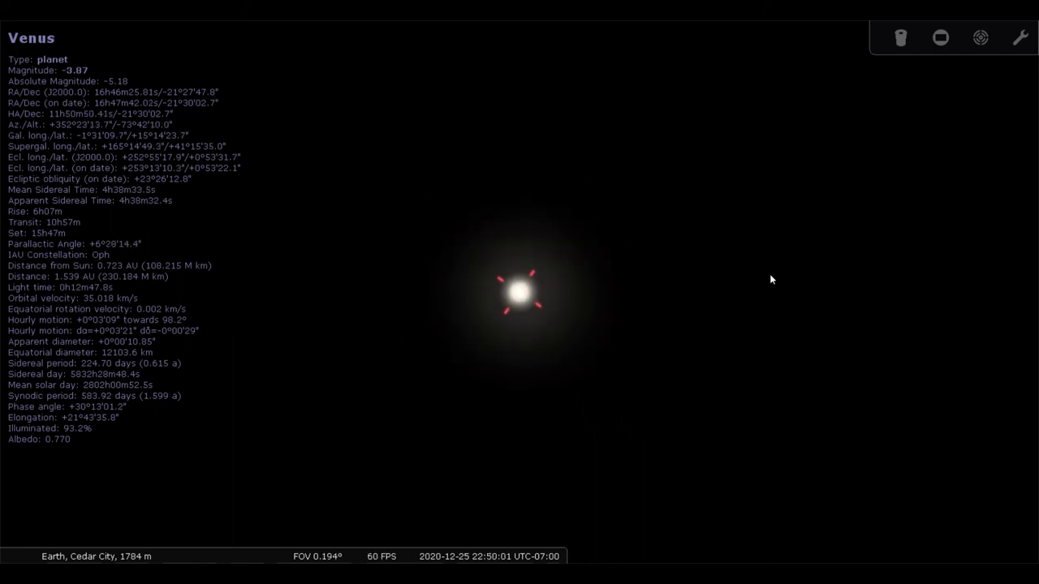
scroll("down", 3)
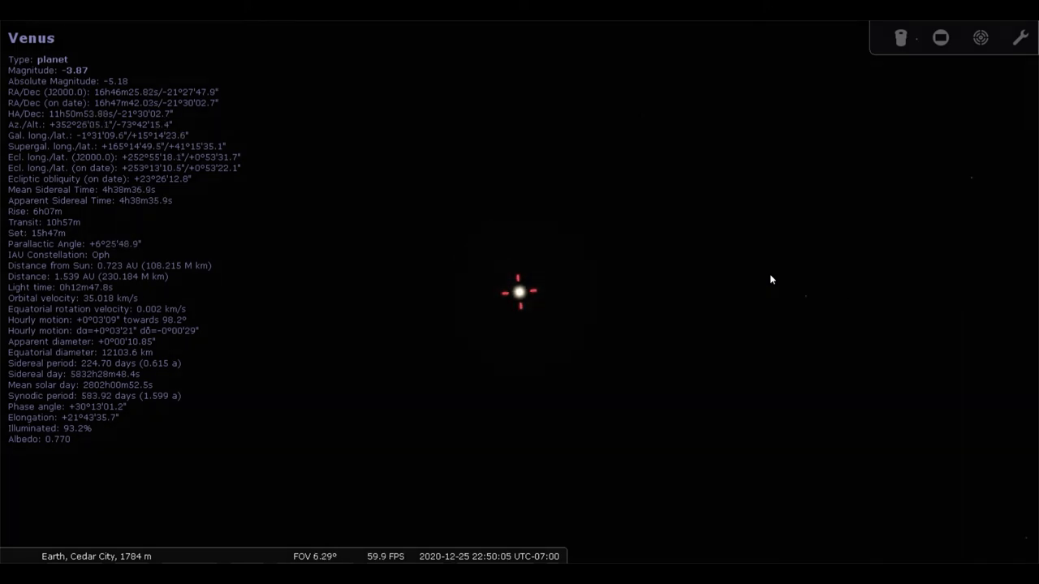
scroll("down", 3)
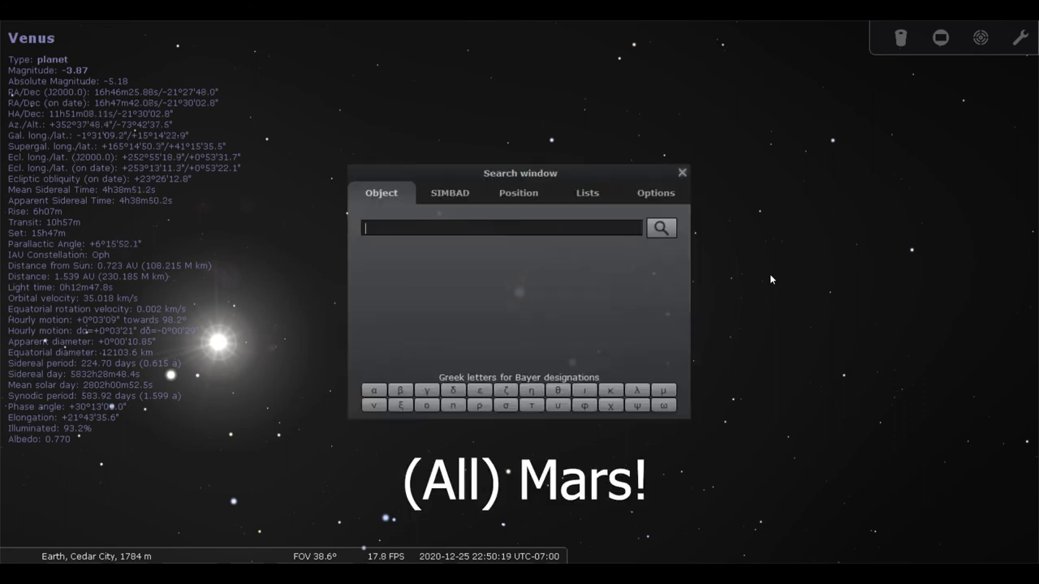
Search 'mat' for Mars and centre the view on it
type("mat")
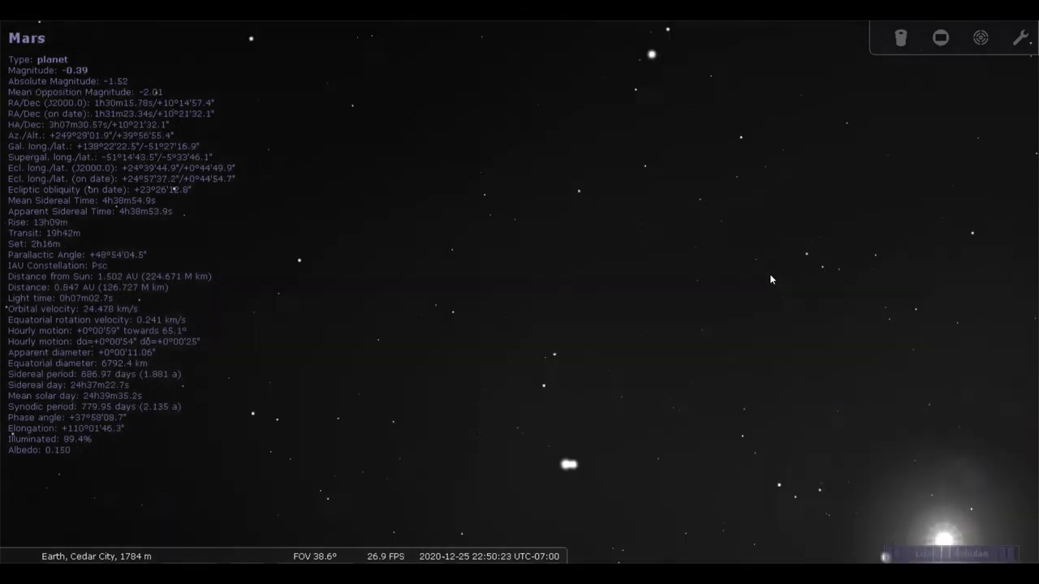
left_click(520, 292)
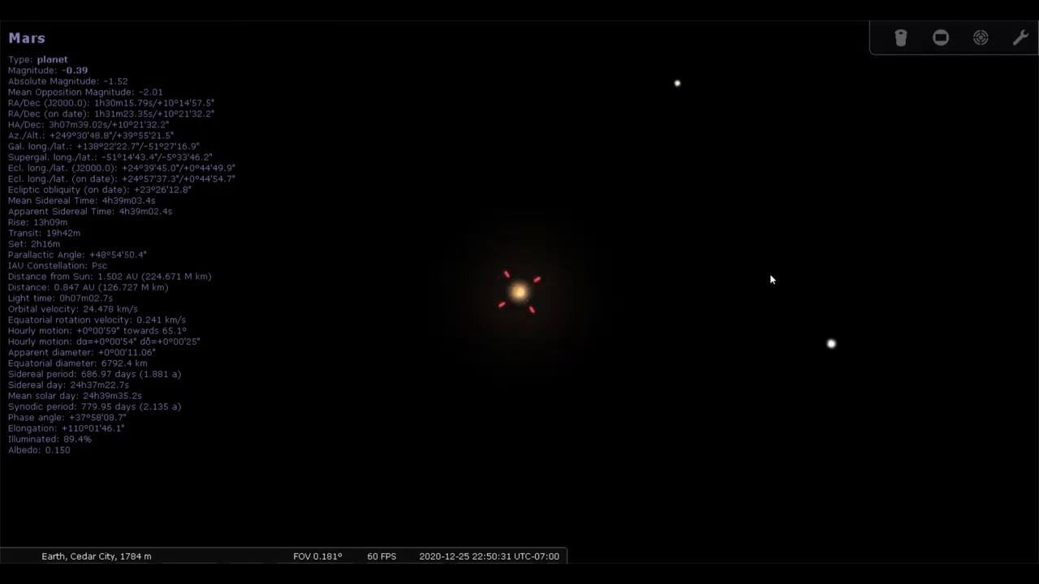
Zoom in on Mars to show its dark surface markings and two moons
scroll("up", 3)
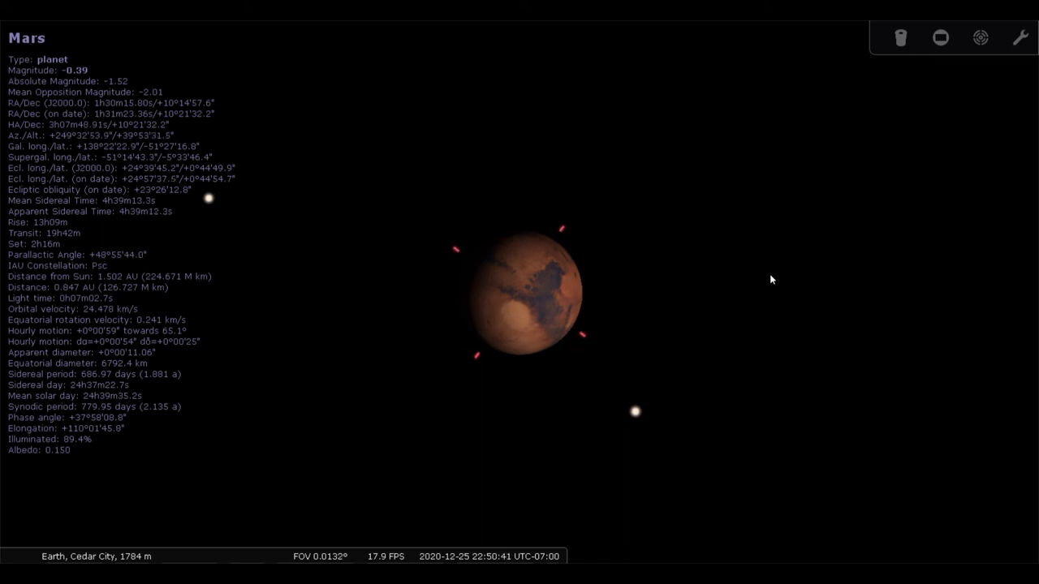
scroll("up", 3)
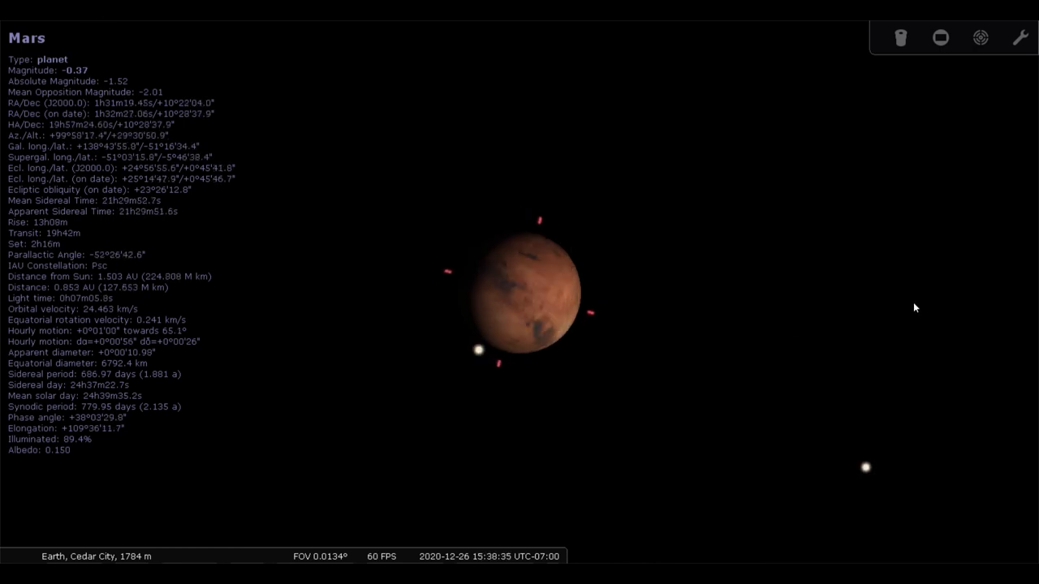
Zoom closer on Mars until its disc fills most of the view
scroll("up", 3)
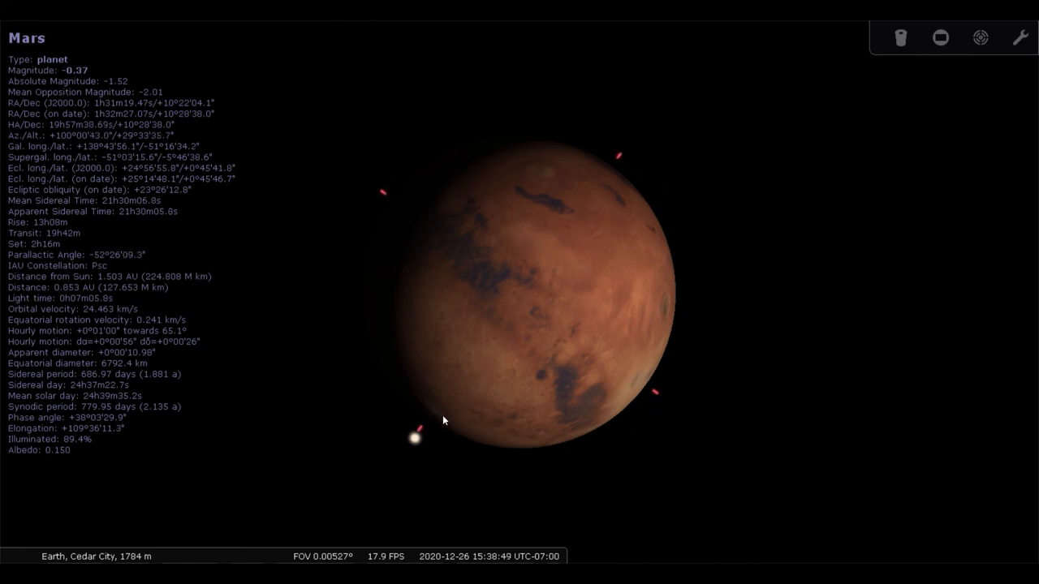
mouse_move(474, 460)
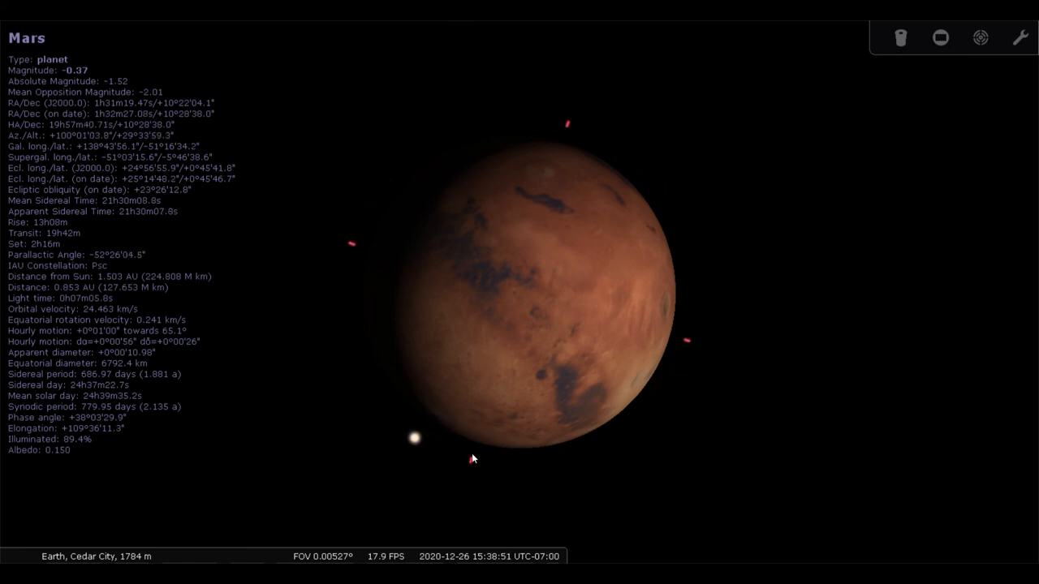